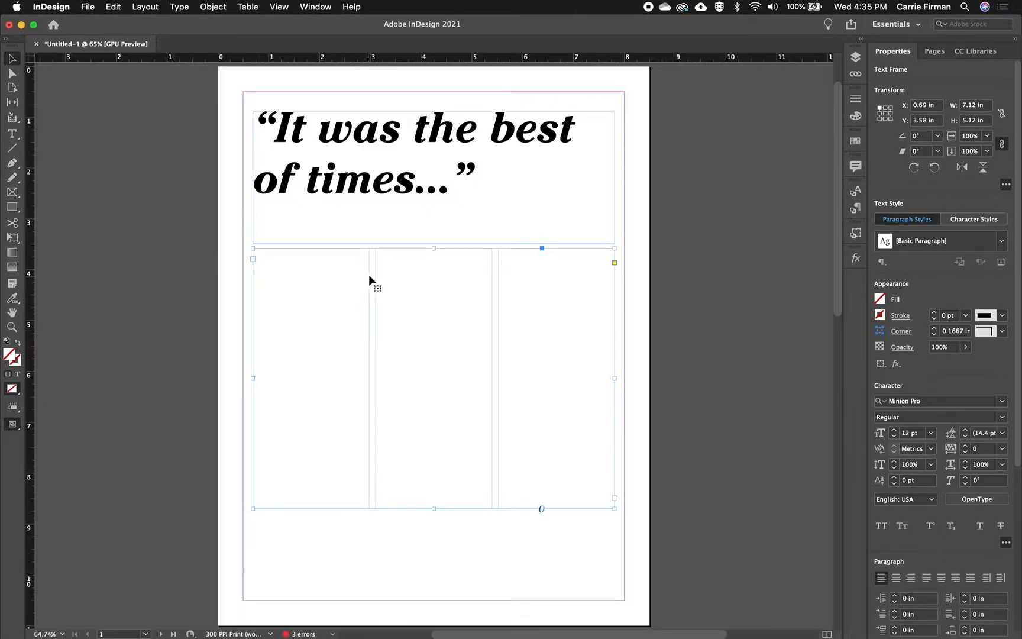
mouse_move(222, 296)
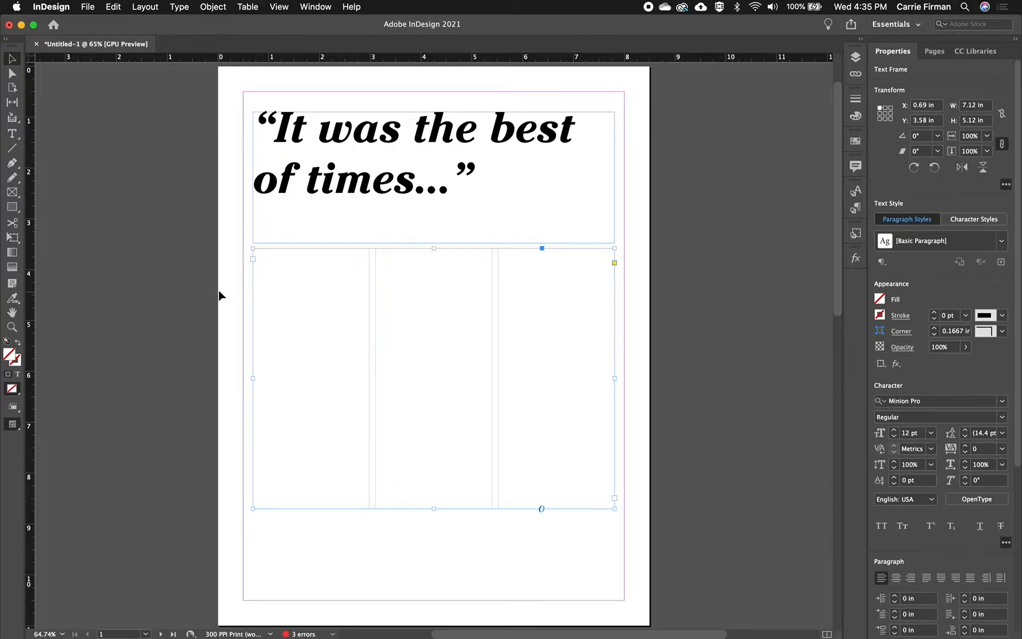
Fill the three-column frame below the quote headline with placeholder text, then deselect
click(179, 7)
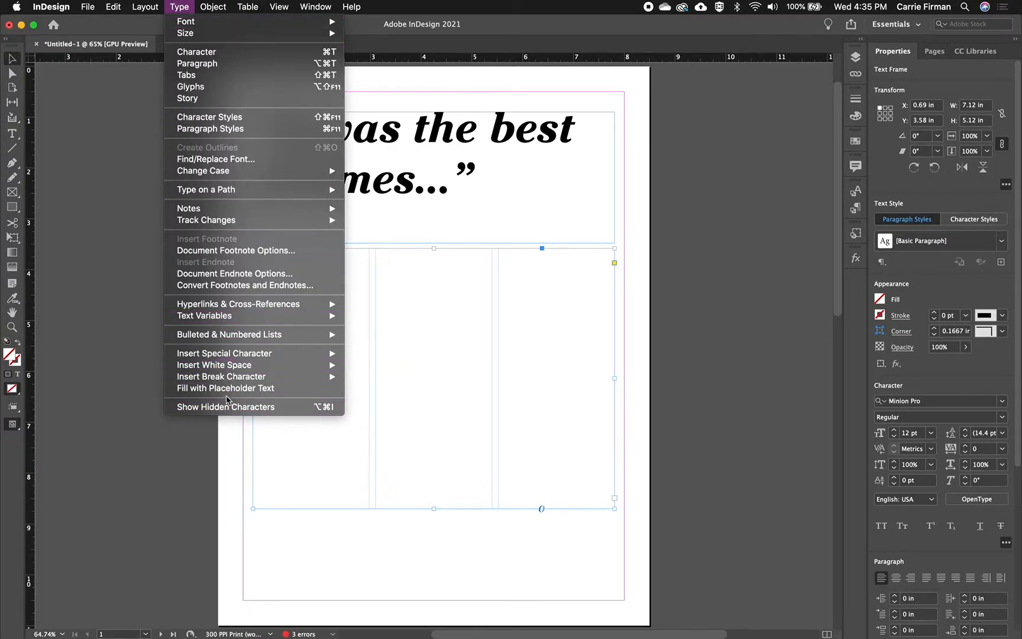
click(225, 389)
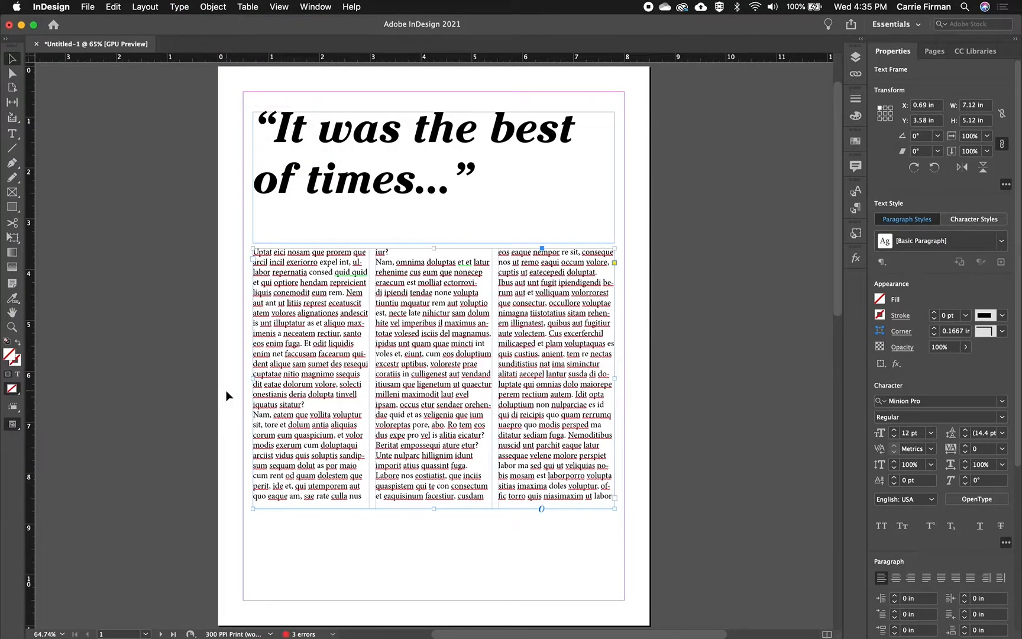
click(184, 401)
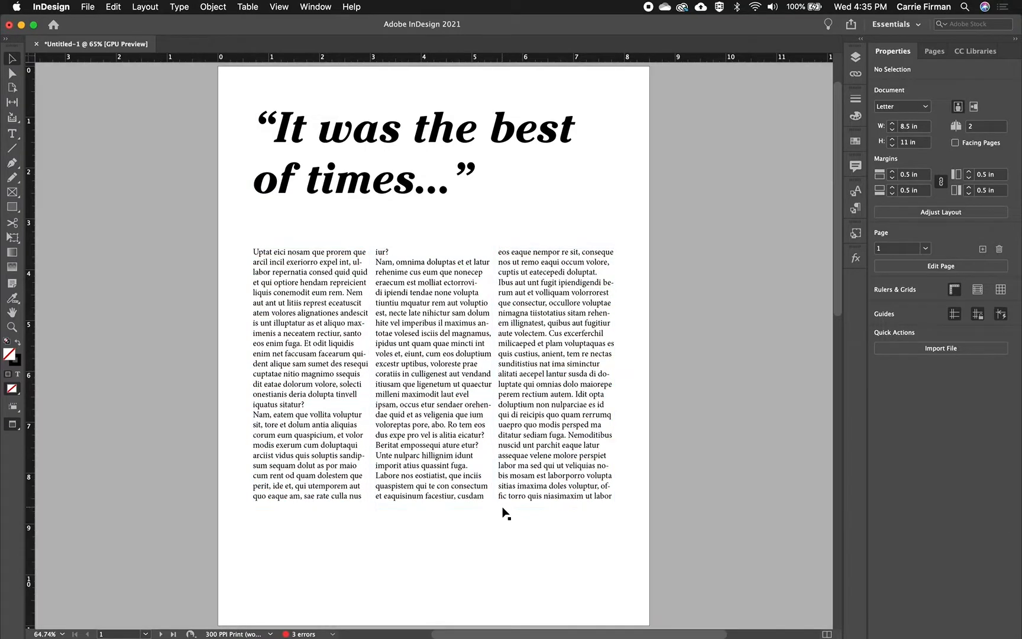
Move the body text frame up beneath the headline, then select the headline frame
click(388, 163)
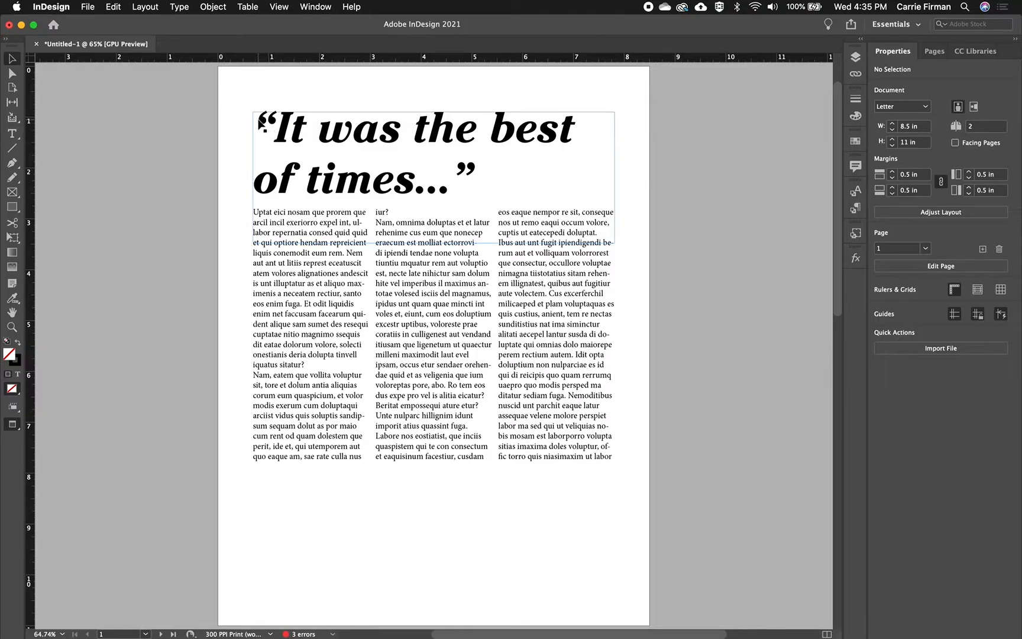
mouse_move(517, 129)
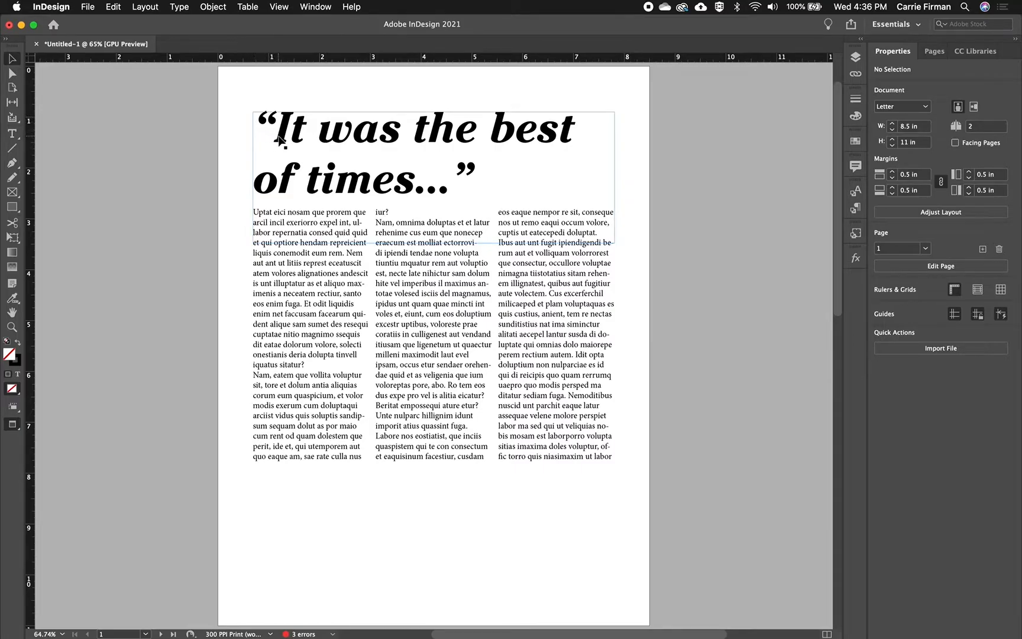
click(250, 338)
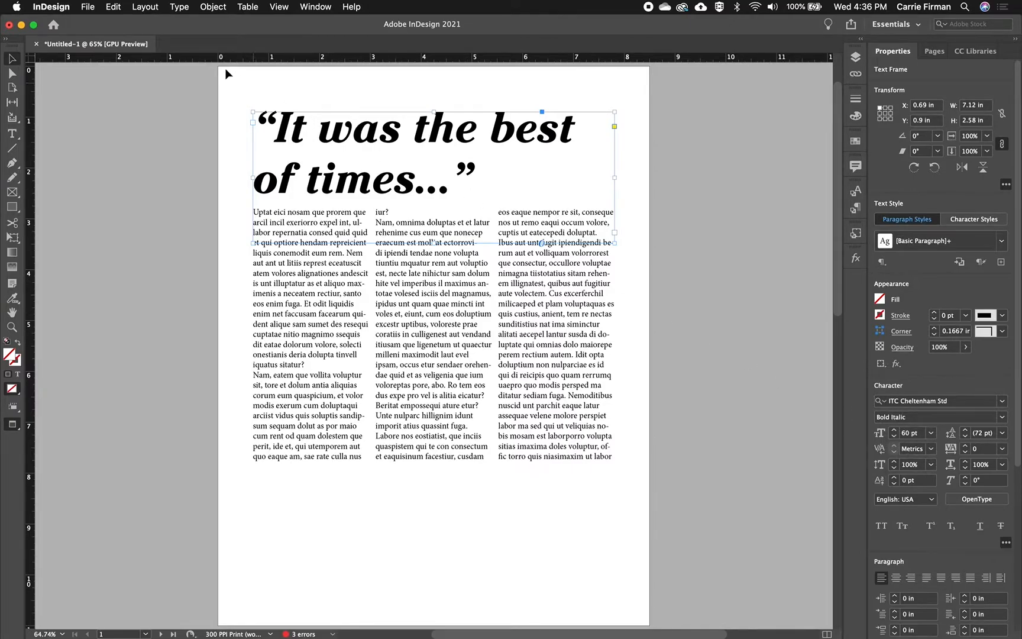
click(179, 6)
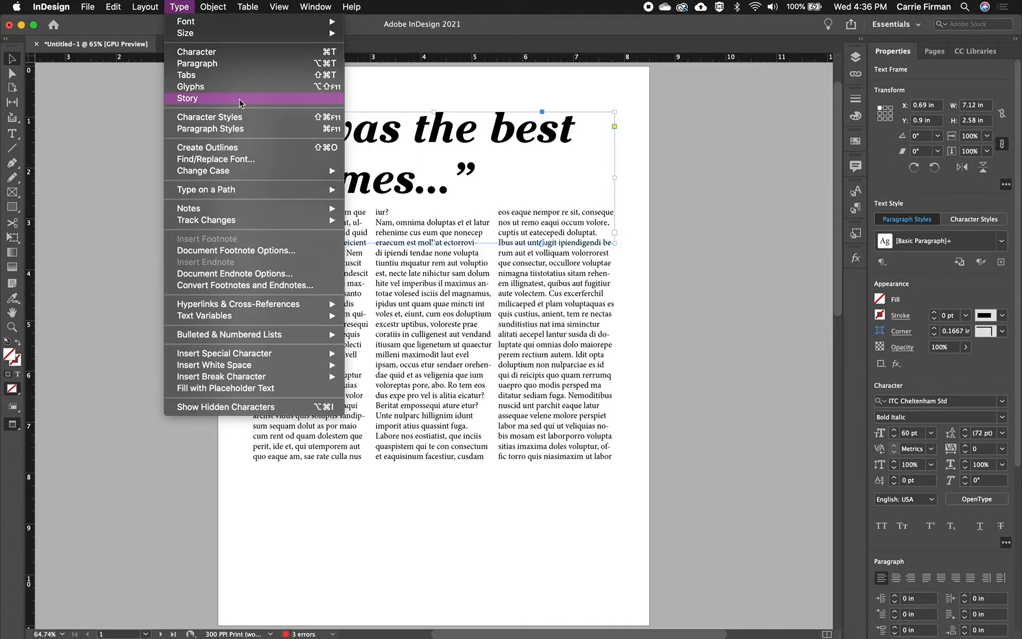
Open the headline's Story options and turn on Optical Margin Alignment
click(187, 98)
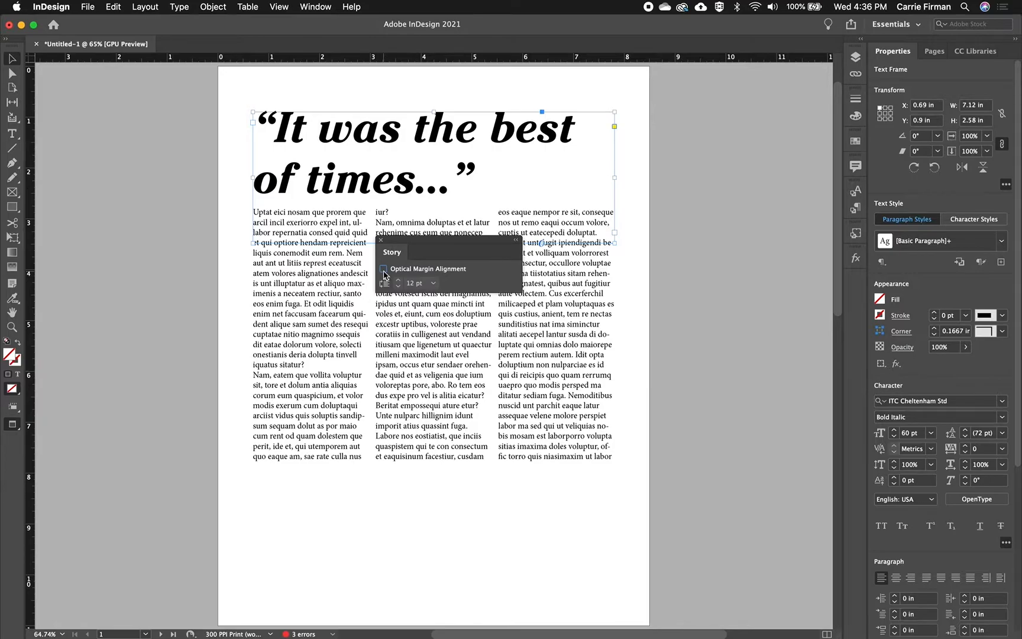
click(383, 269)
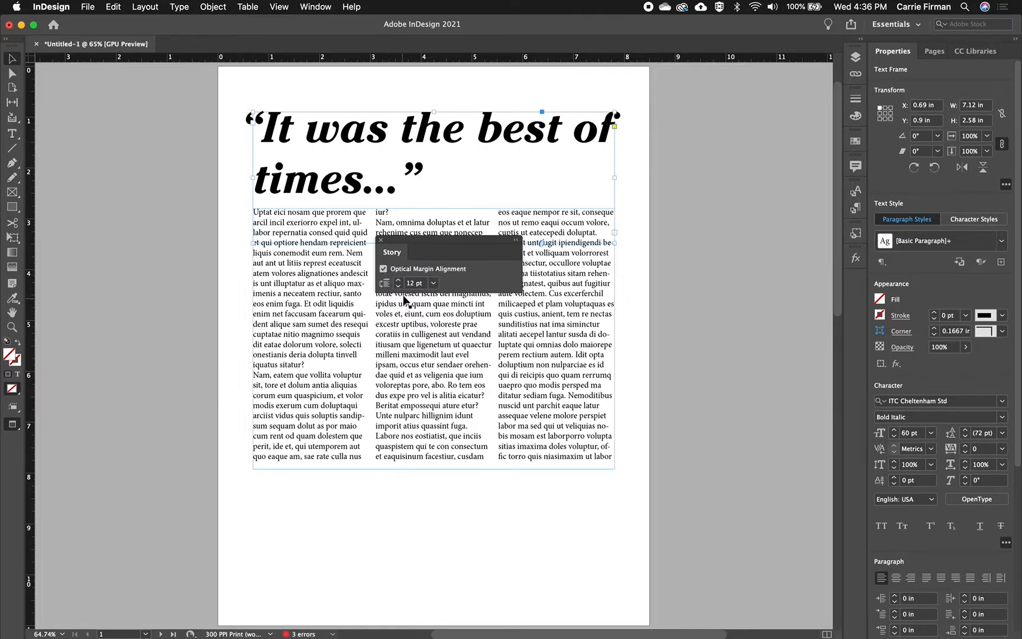
Raise the optical margin alignment size to 81 pt and close the Story panel
click(398, 280)
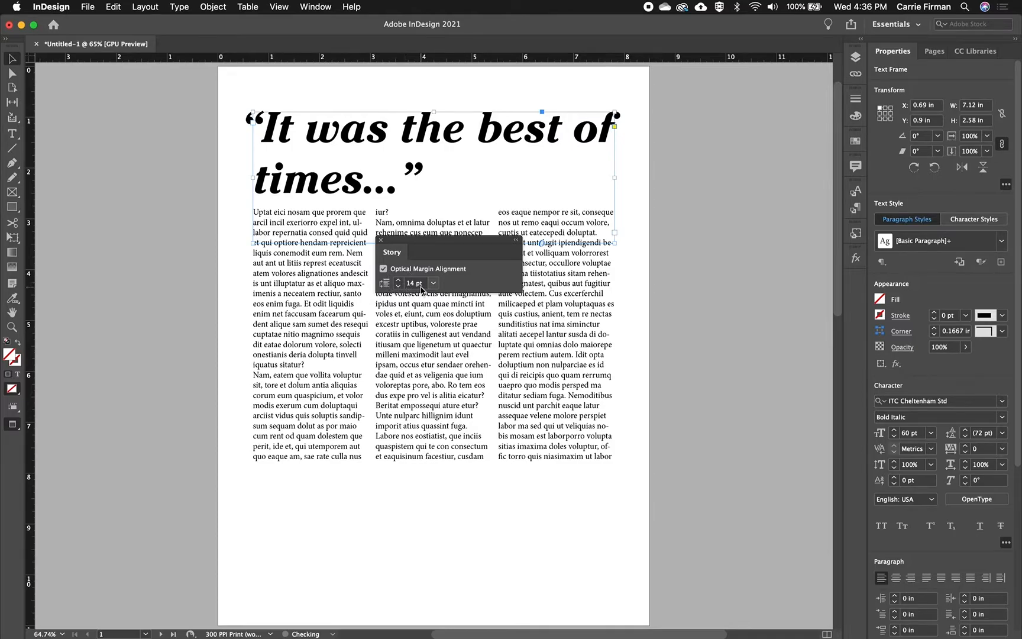
click(415, 283)
text(81)
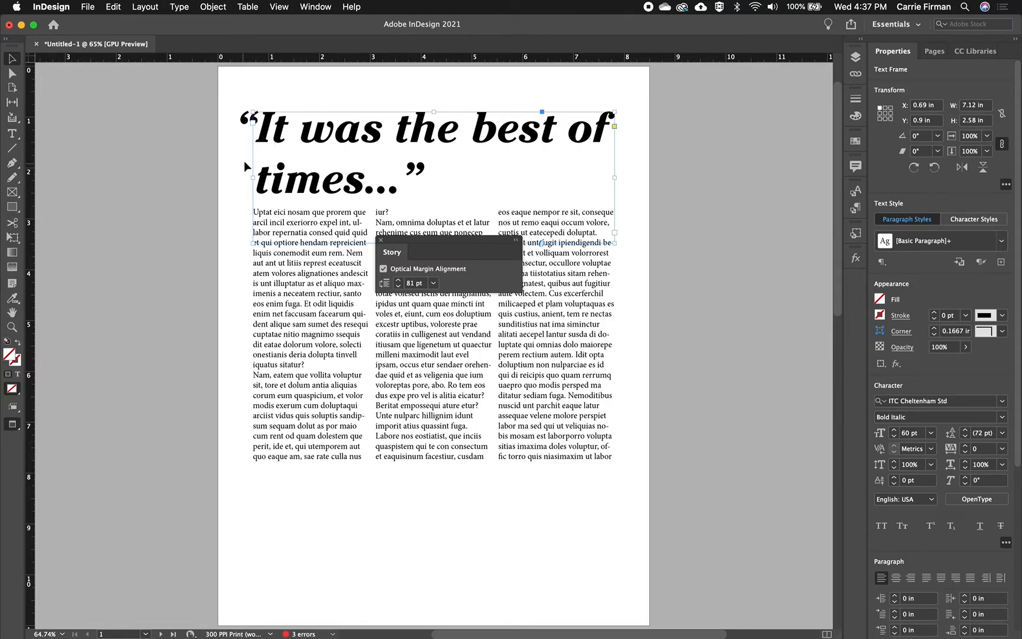
mouse_move(274, 141)
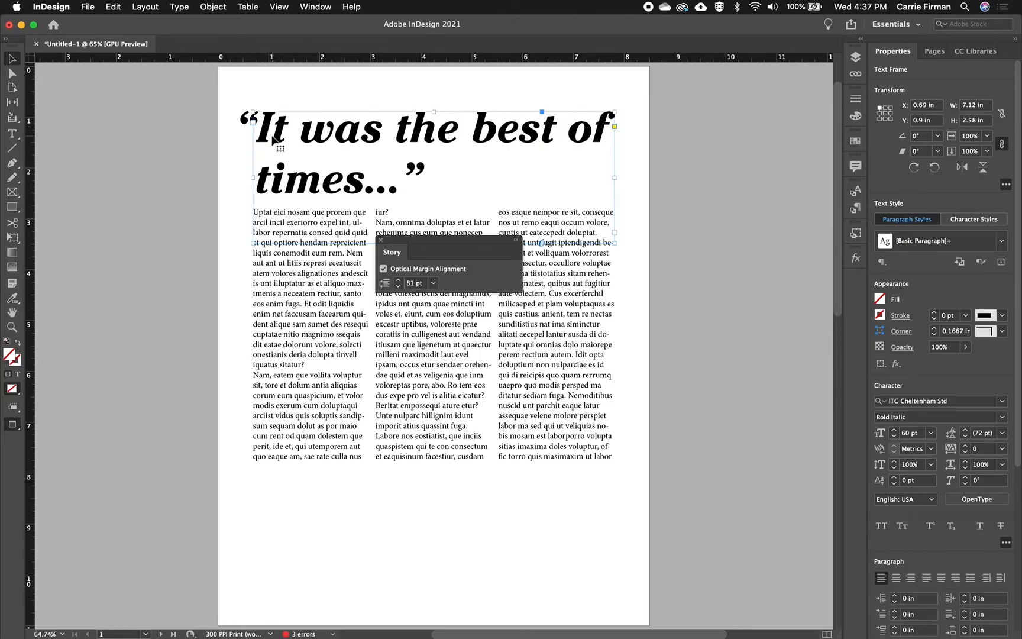
mouse_move(383, 152)
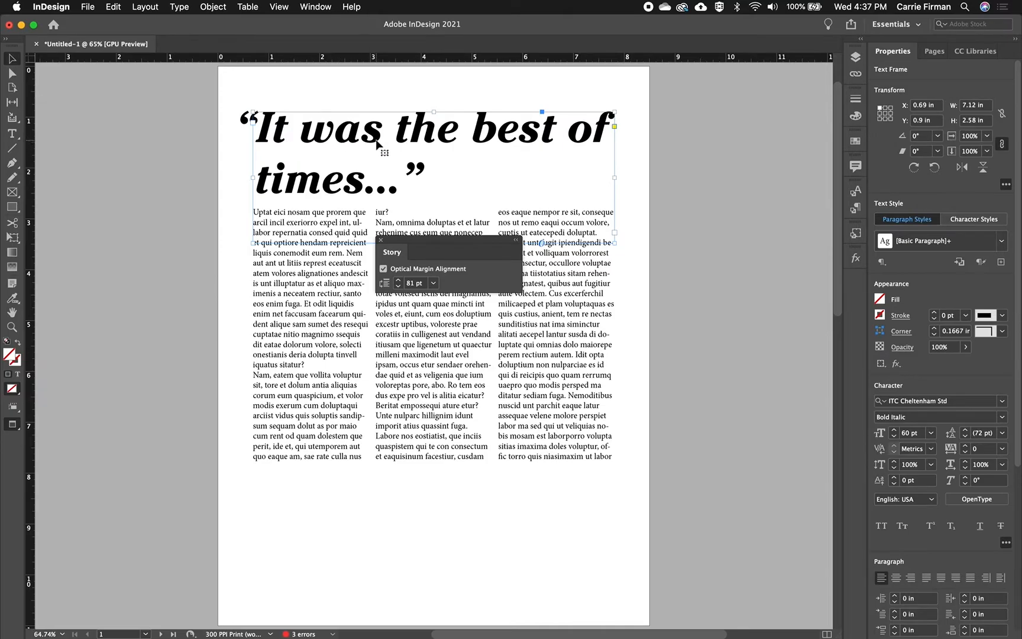
mouse_move(246, 111)
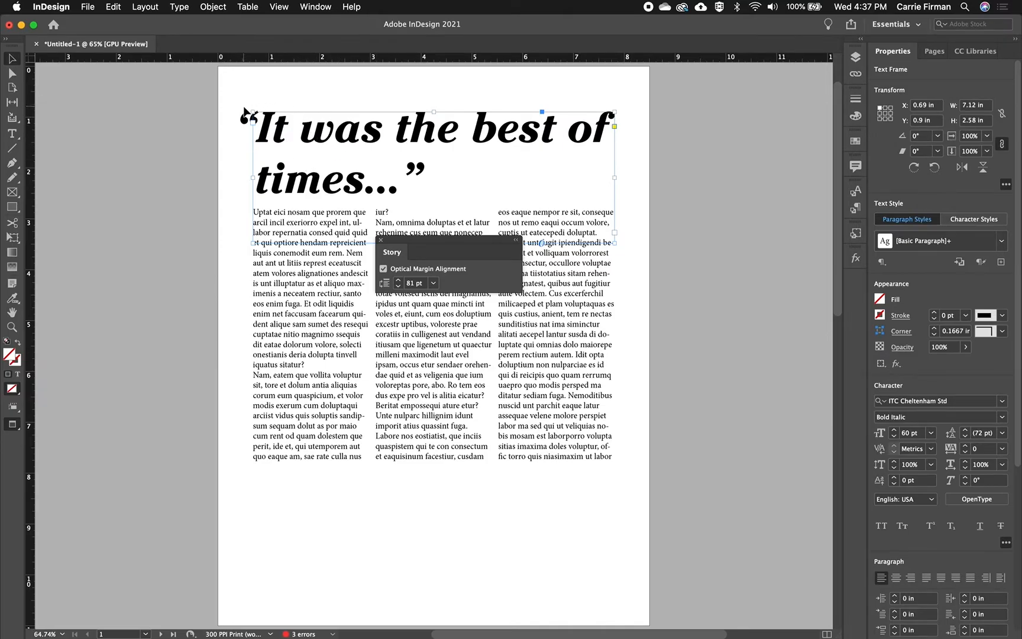
click(381, 240)
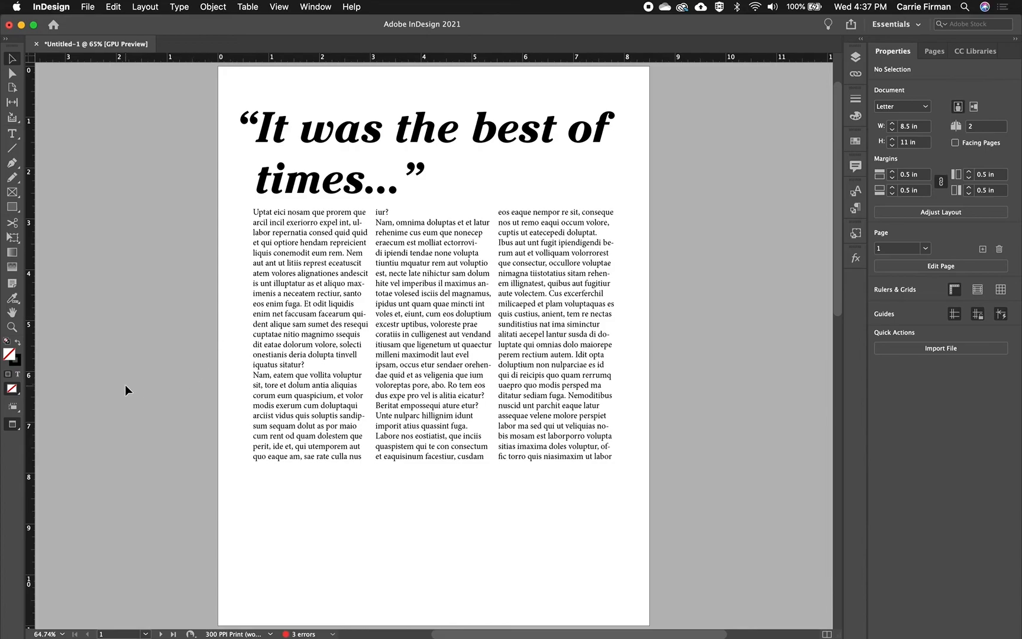
mouse_move(135, 383)
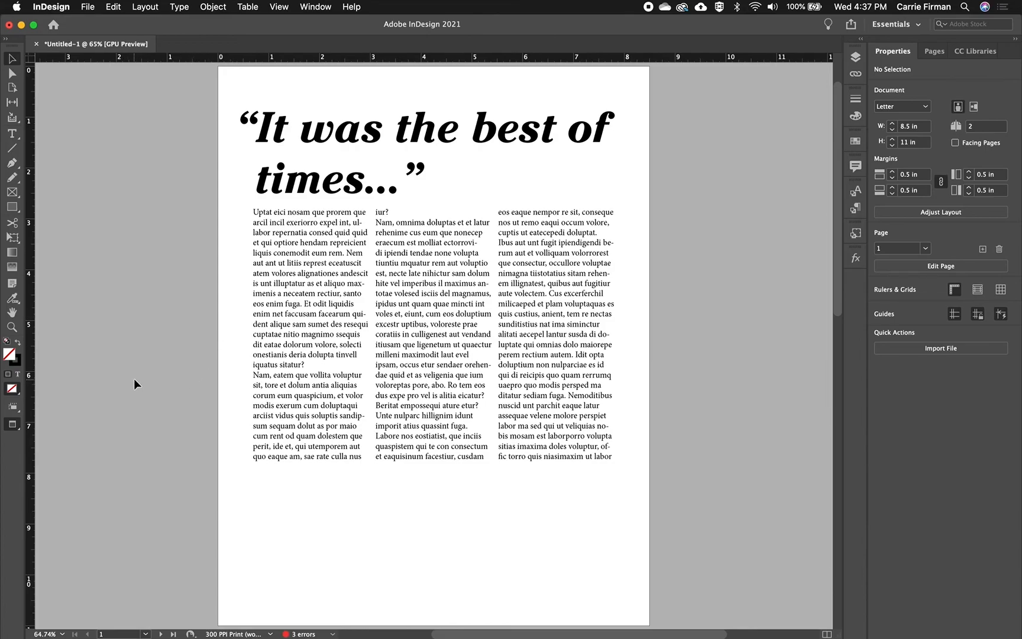